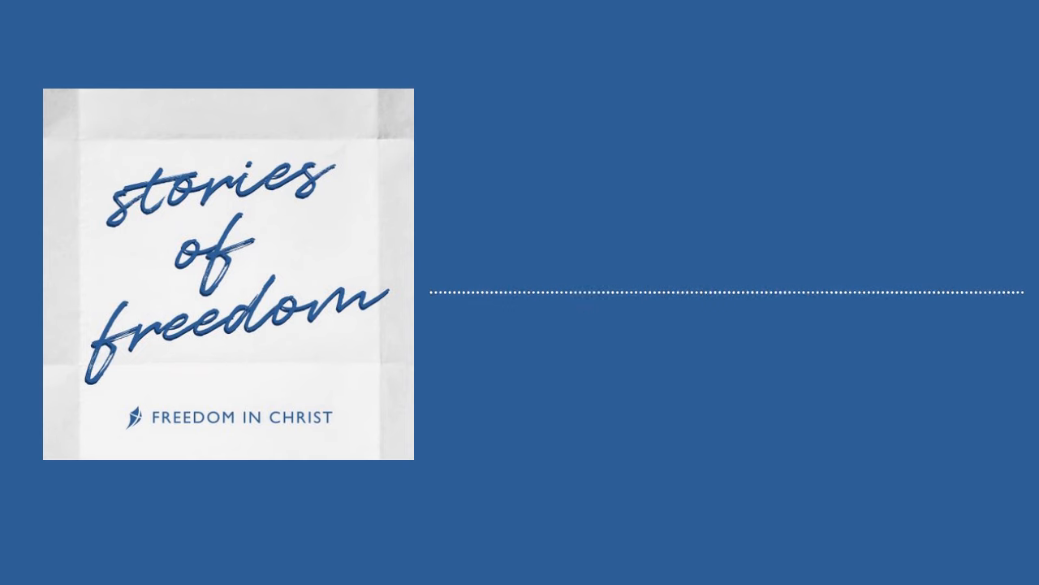
{"action": "left_click", "coordinate": [230, 280]}
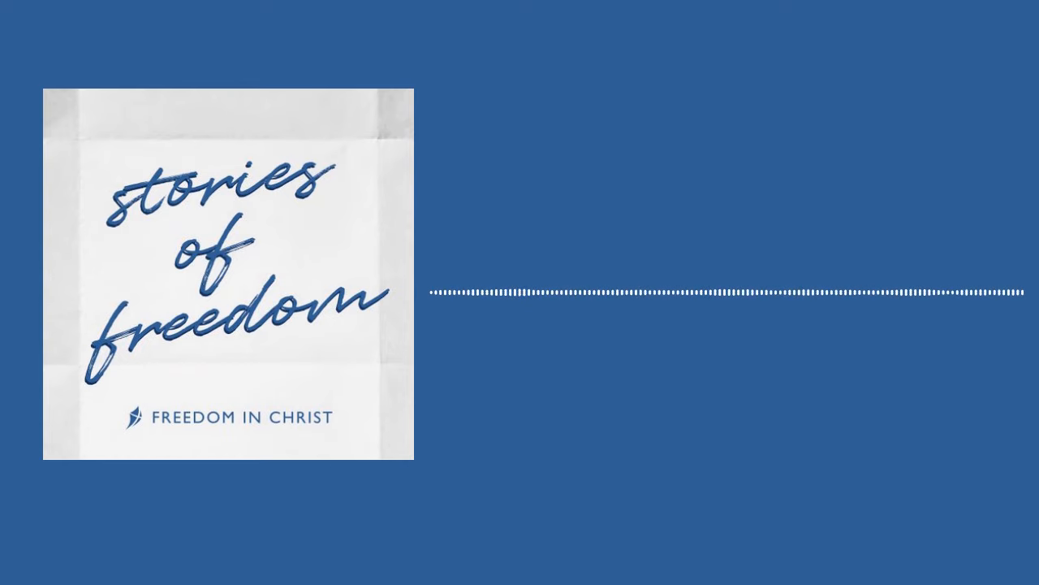
{"action": "left_click", "coordinate": [722, 298]}
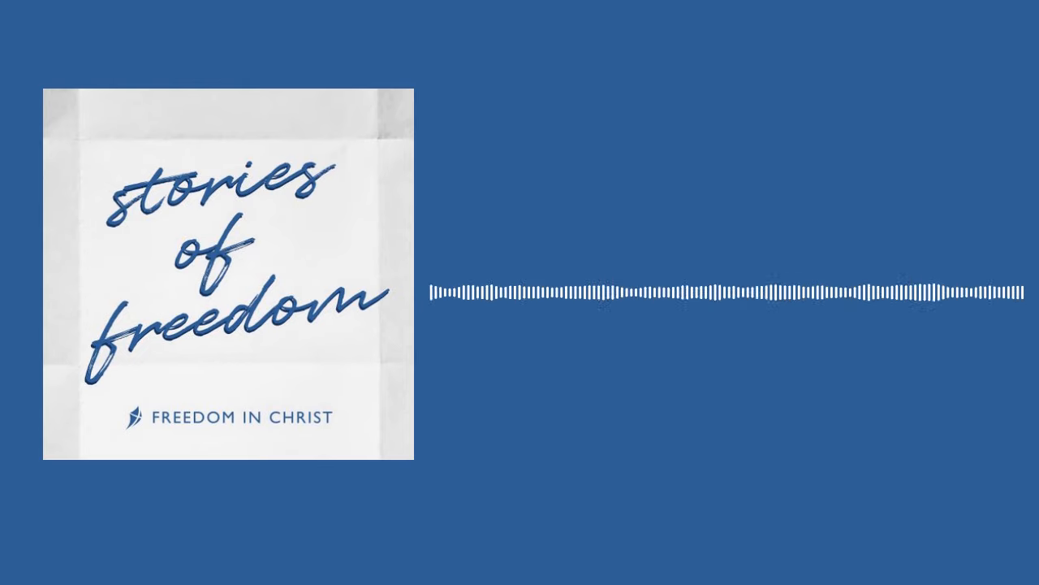